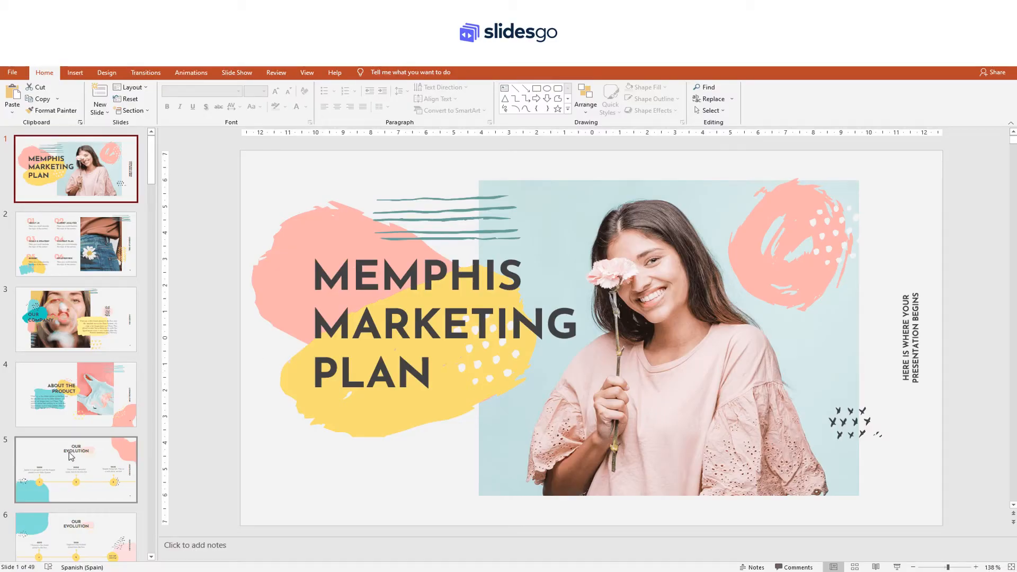
# Step: Add a new blank slide right after the Our Evolution slide via its thumbnail menu
pyautogui.click(75, 468)
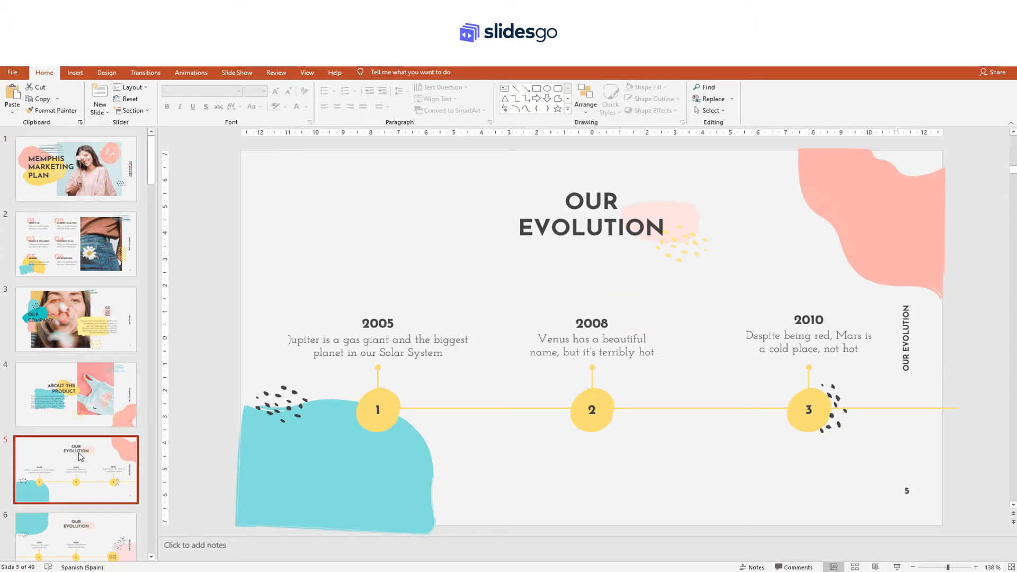
pyautogui.rightClick(76, 469)
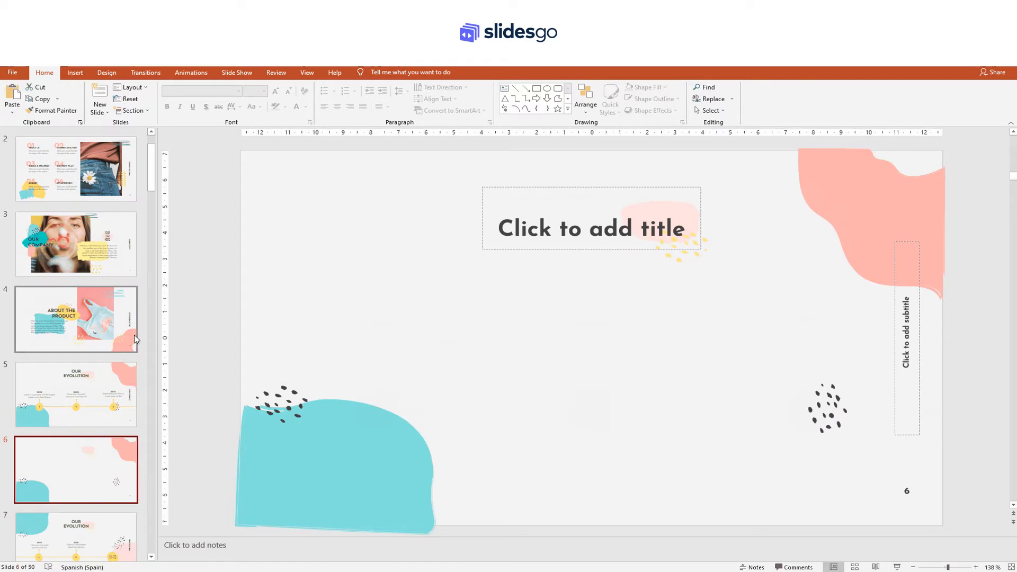
pyautogui.click(75, 393)
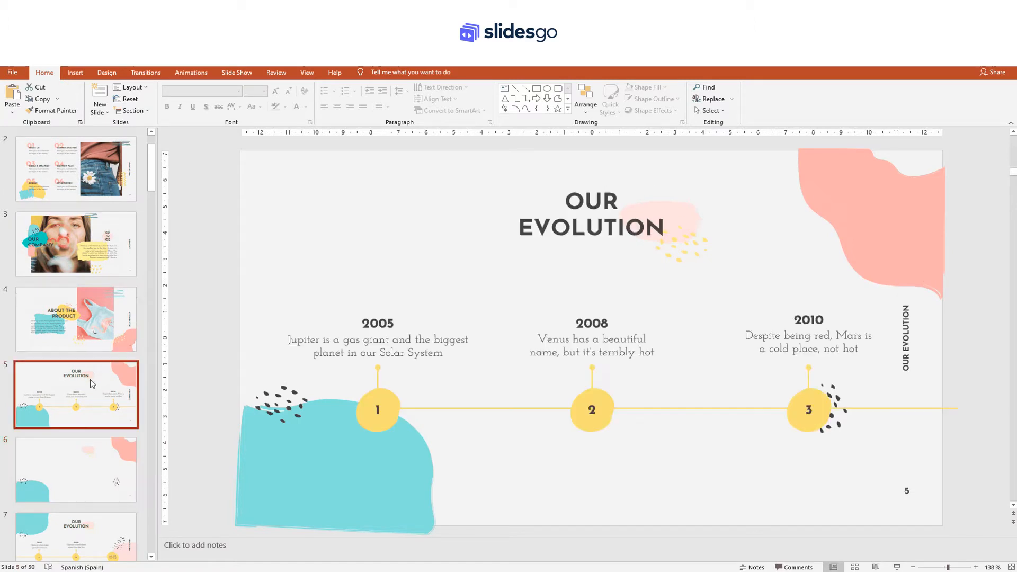
pyautogui.moveTo(99, 103)
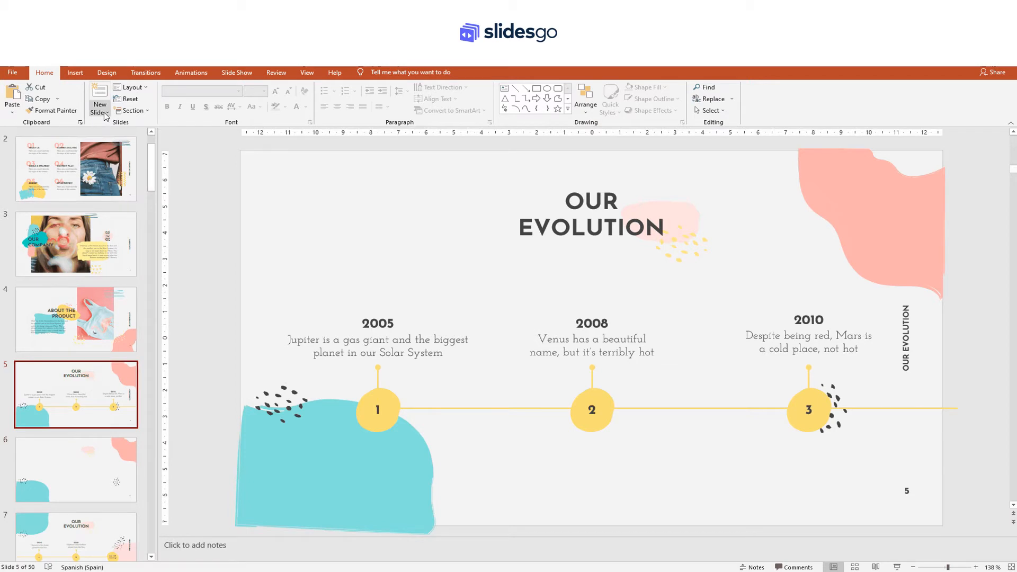
# Step: Insert a title-and-subtitle slide as slide 6 from the New Slide layout gallery
pyautogui.click(99, 105)
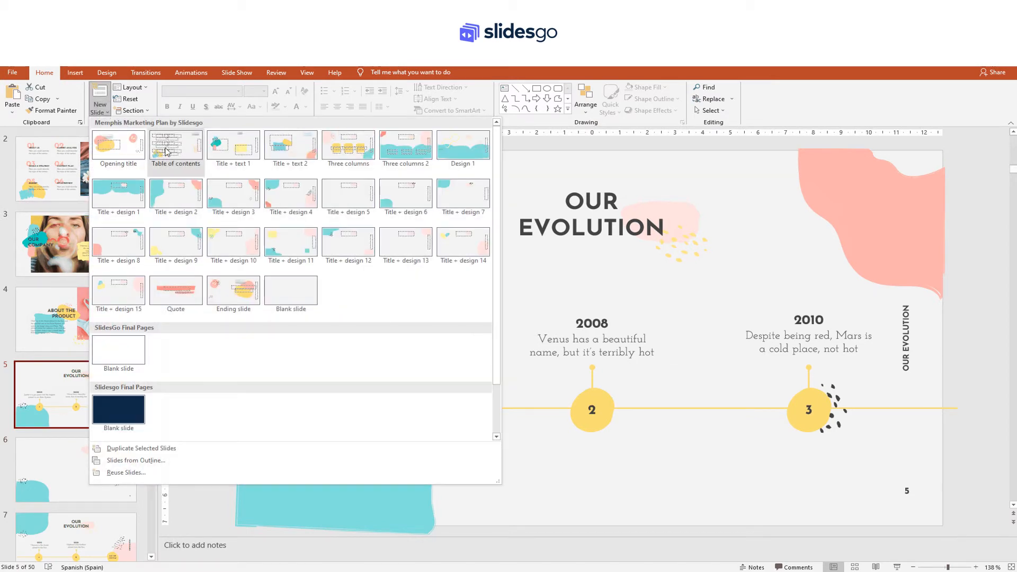
pyautogui.moveTo(348, 148)
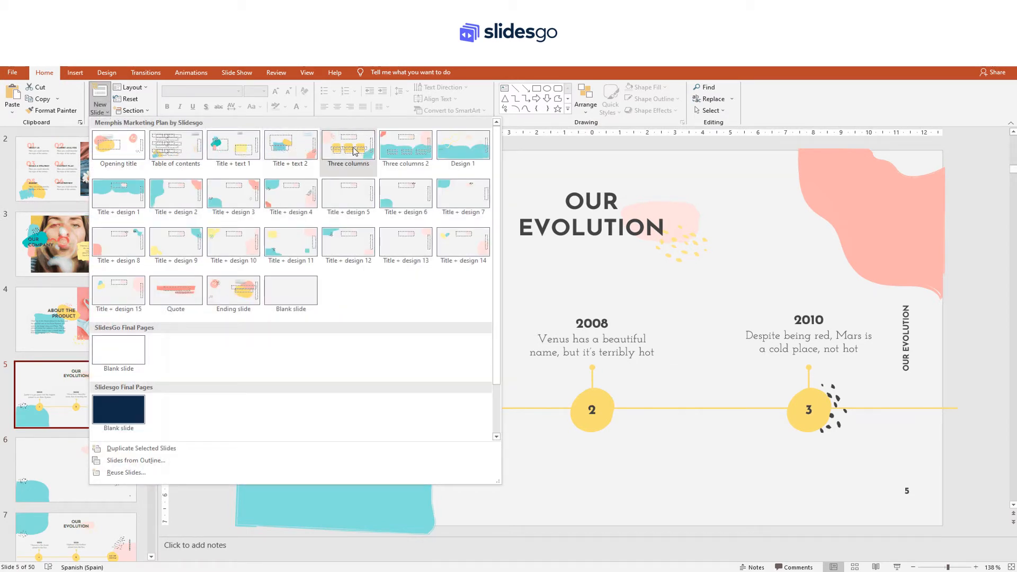
pyautogui.click(291, 289)
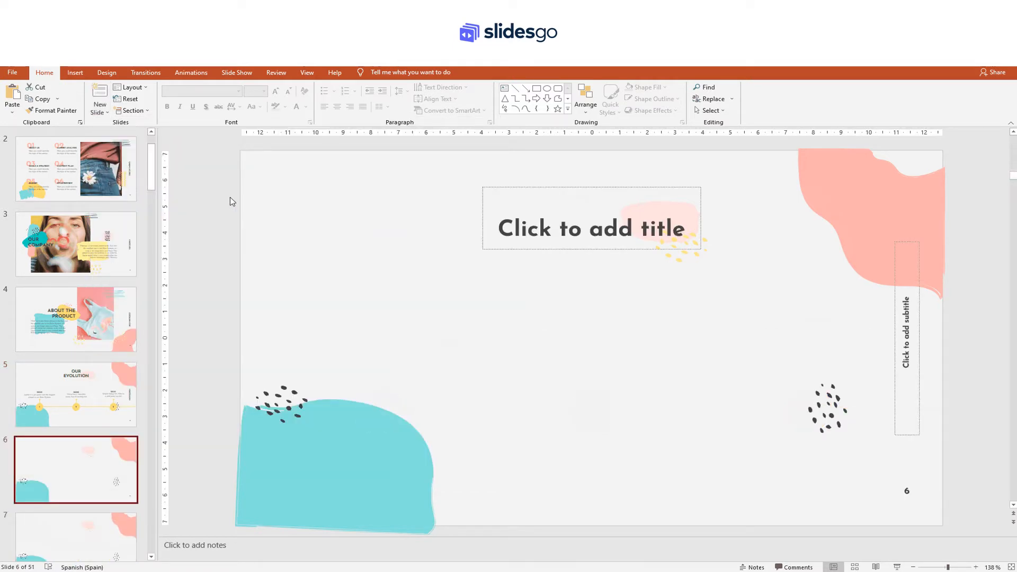
pyautogui.moveTo(91, 243)
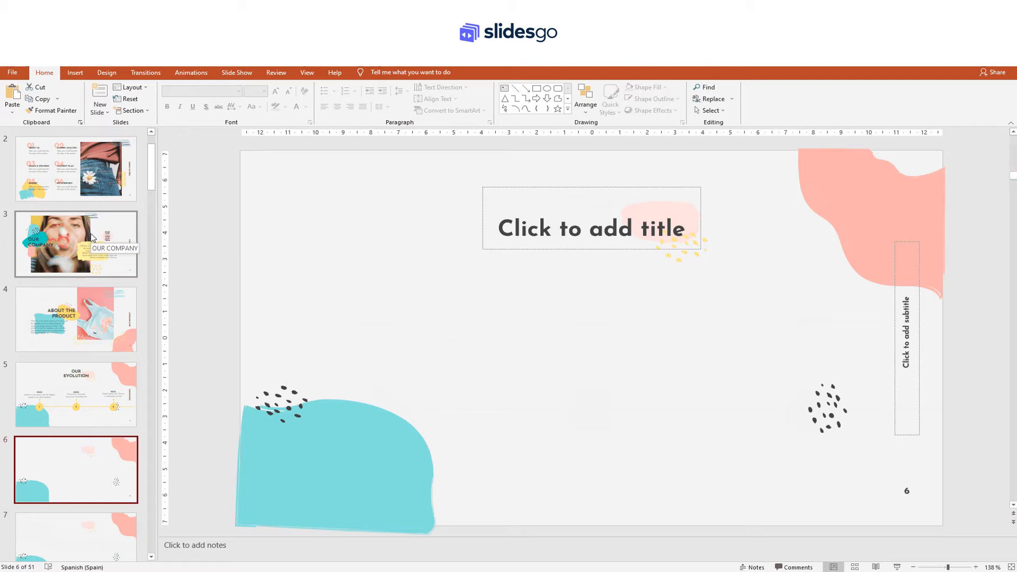
# Step: Duplicate the Our Company slide so a copy sits as slide 4
pyautogui.click(75, 243)
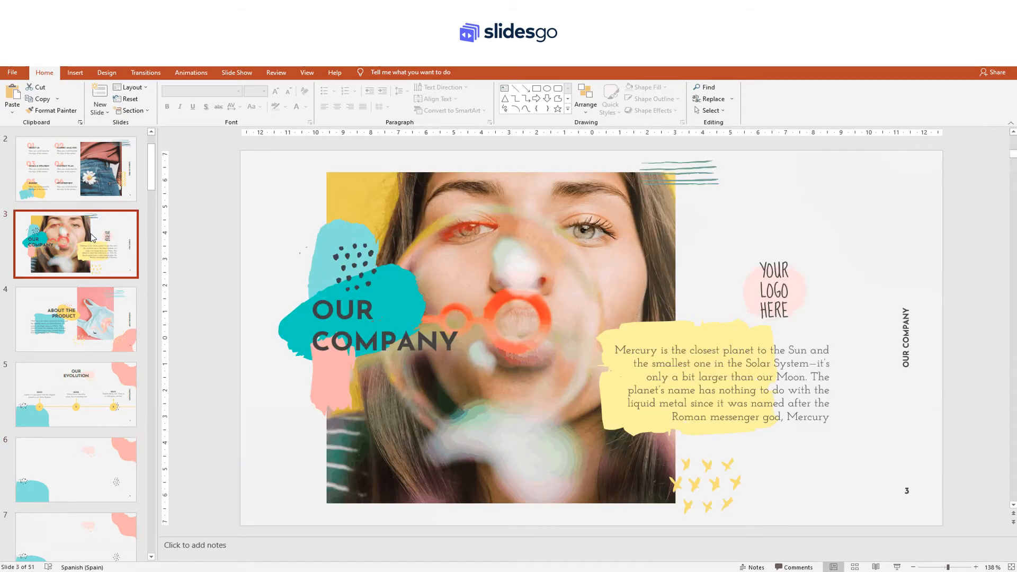
pyautogui.rightClick(76, 243)
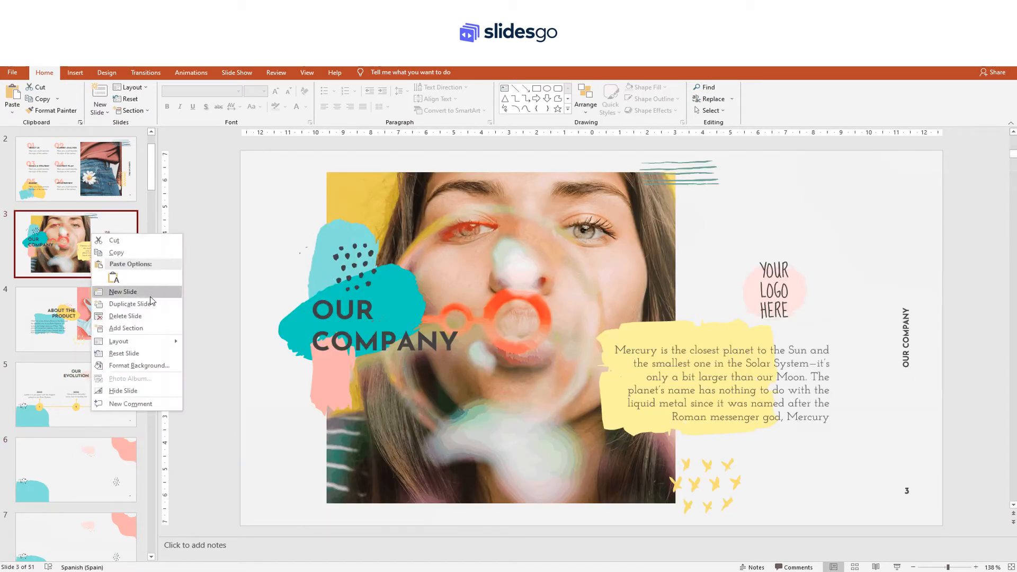
pyautogui.click(132, 304)
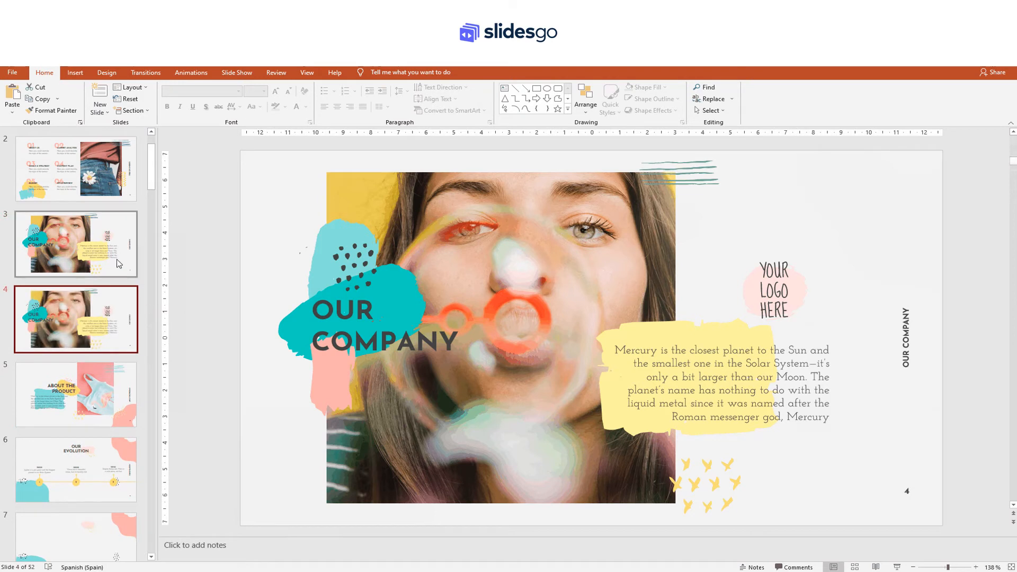
pyautogui.moveTo(109, 308)
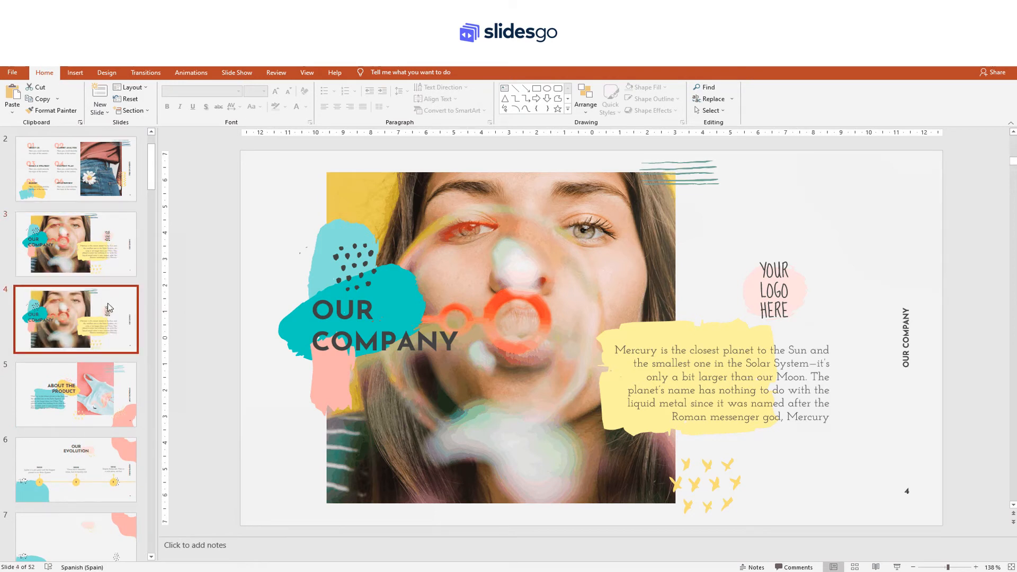
pyautogui.rightClick(76, 318)
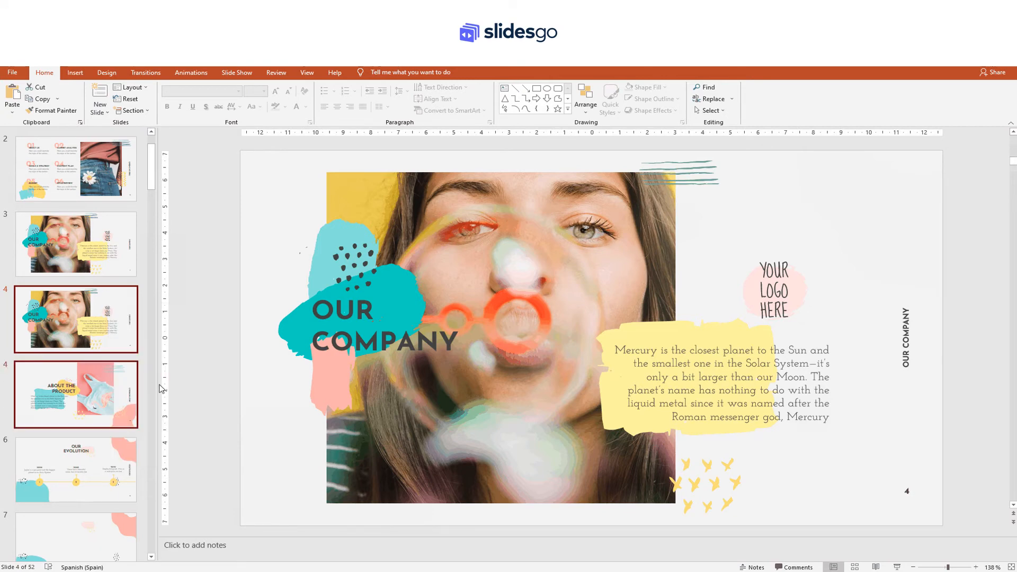
# Step: Delete the Our Company copy and move Our Company to slide 5, after Our Evolution
pyautogui.scroll(3)
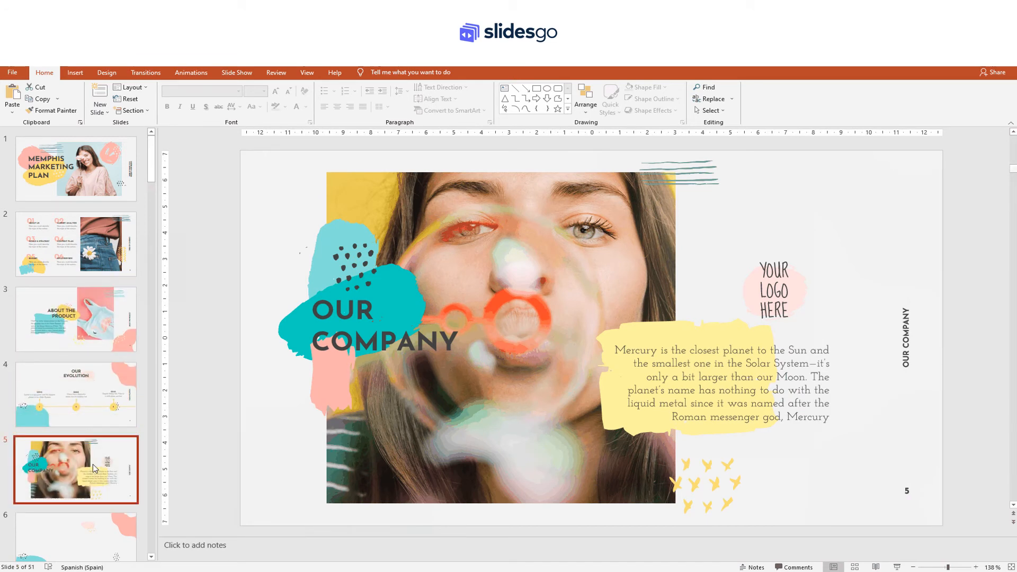
pyautogui.rightClick(76, 469)
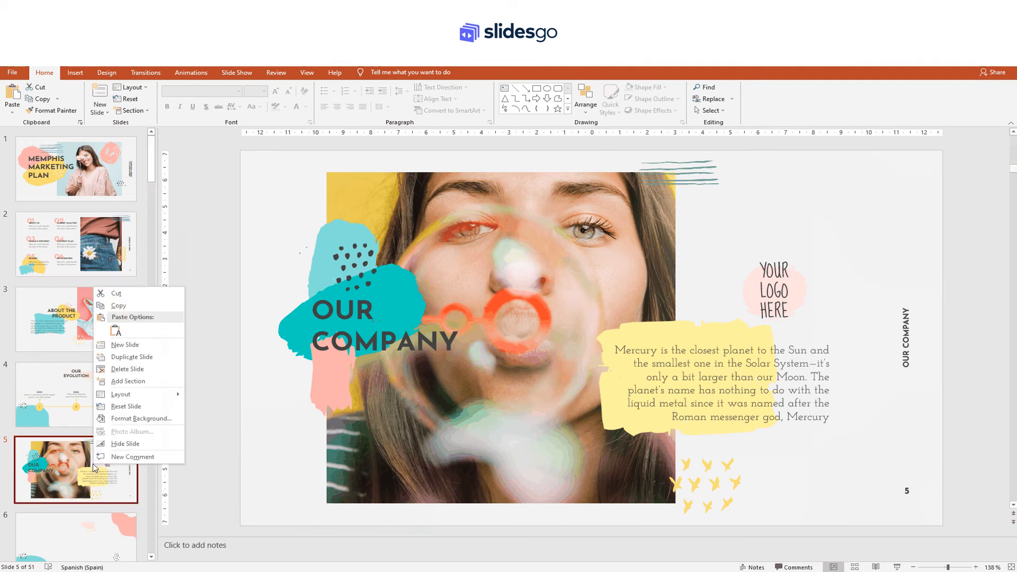
pyautogui.moveTo(137, 446)
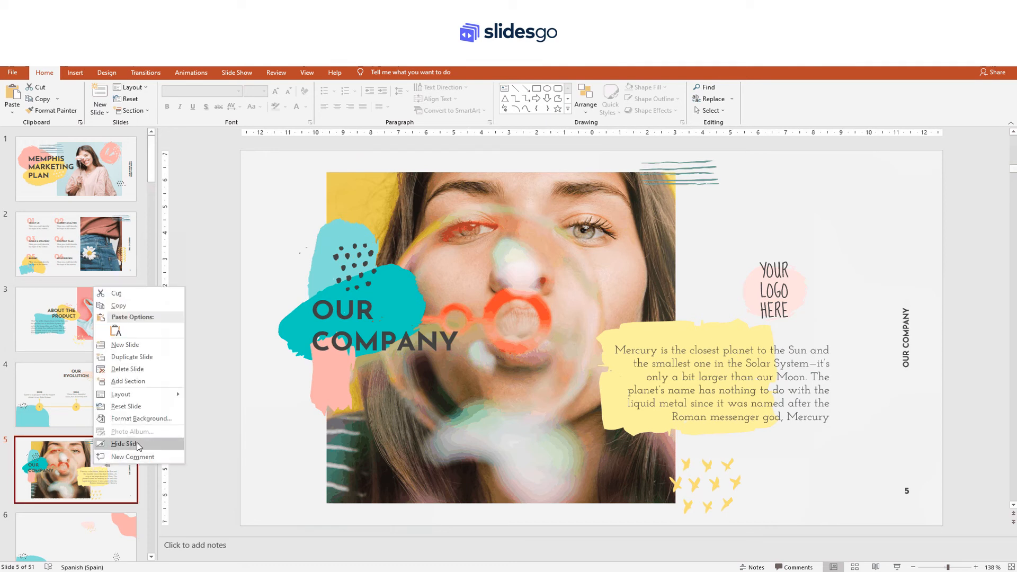